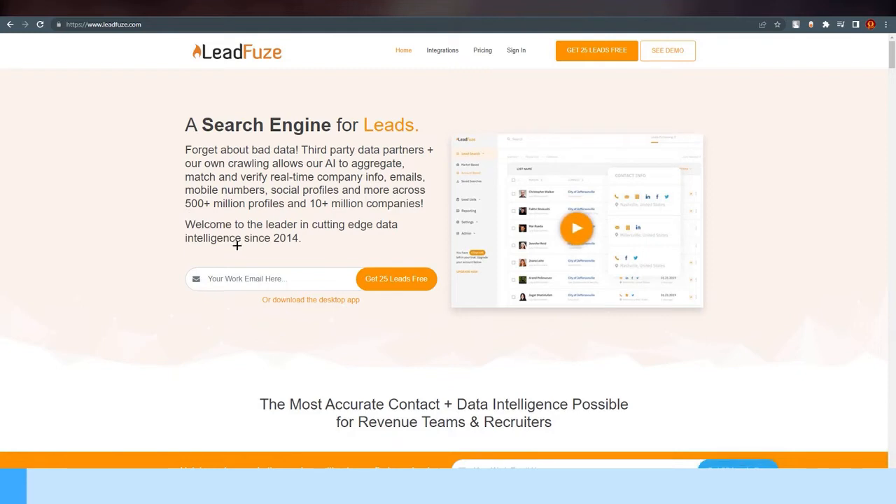
mouse_move(233, 241)
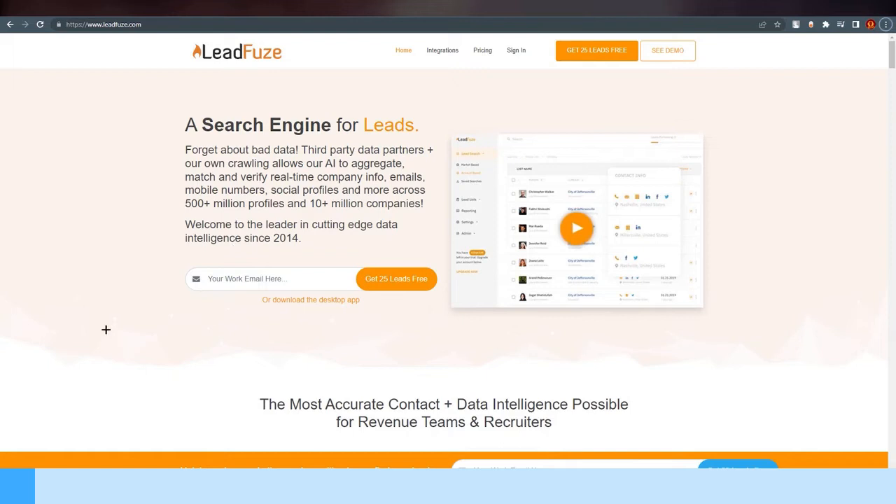
mouse_move(120, 333)
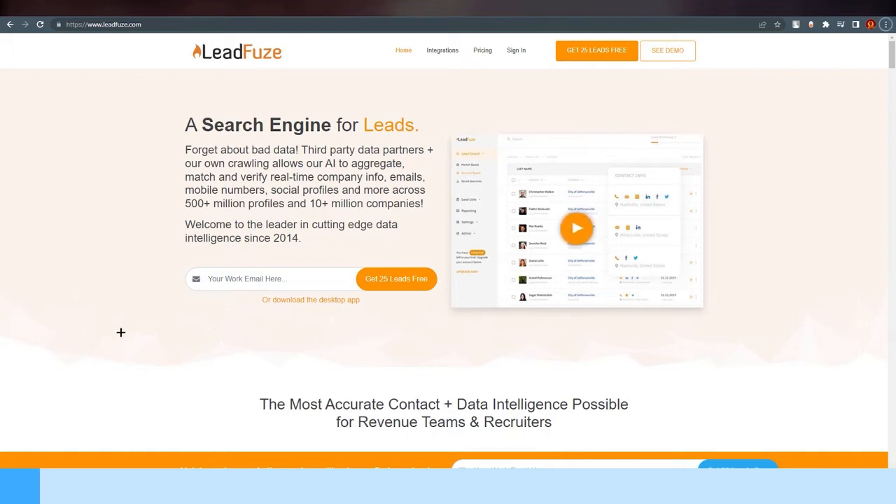
mouse_move(135, 342)
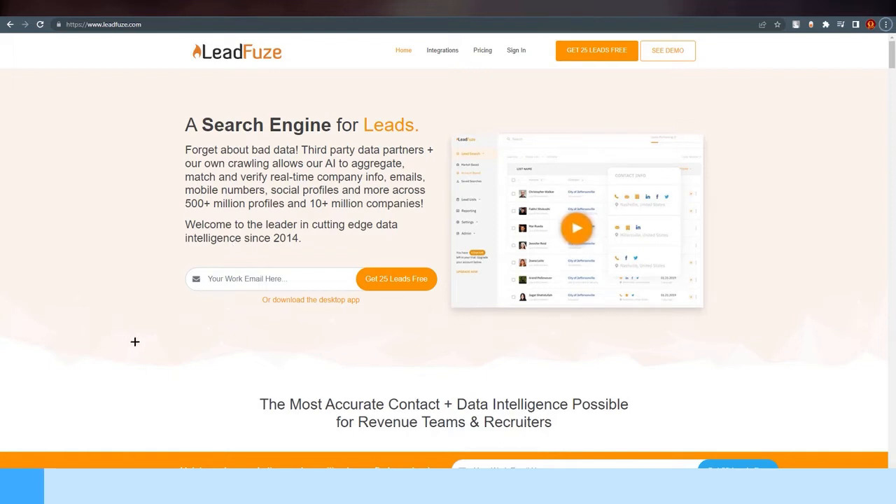
Step: Review the Account Based search form with three company domains and one role as criteria
scroll(down, 3)
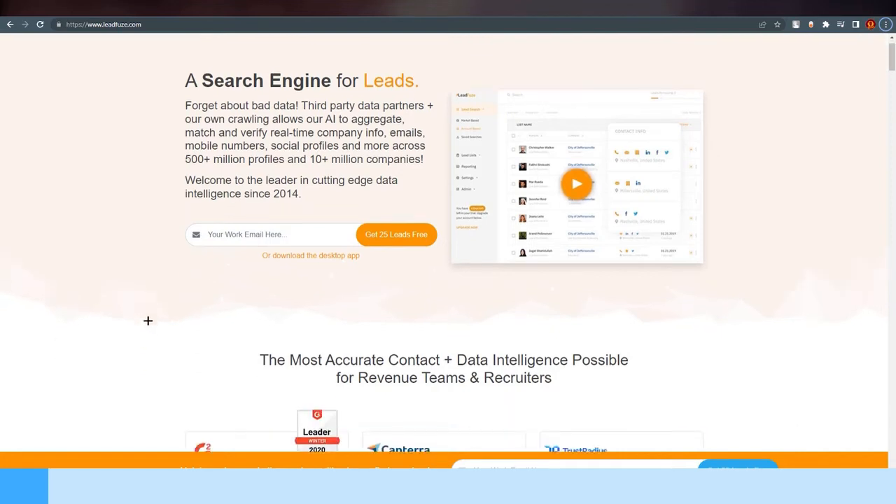
scroll(up, 3)
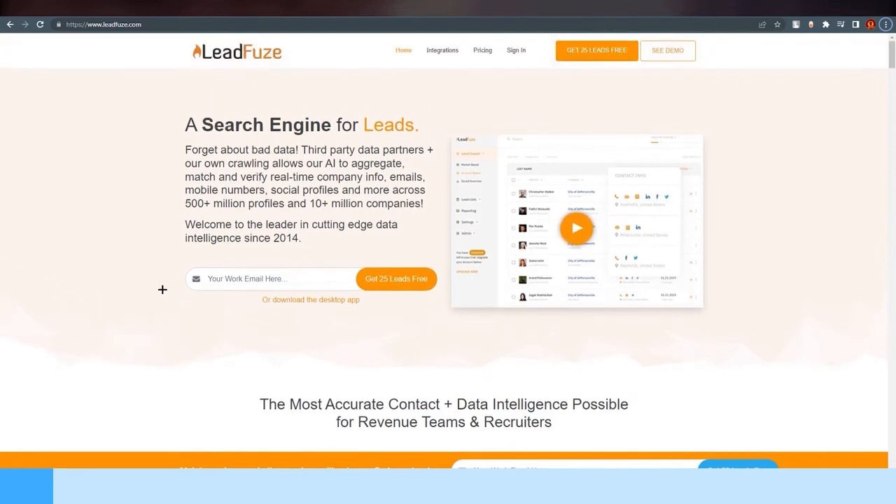
mouse_move(185, 299)
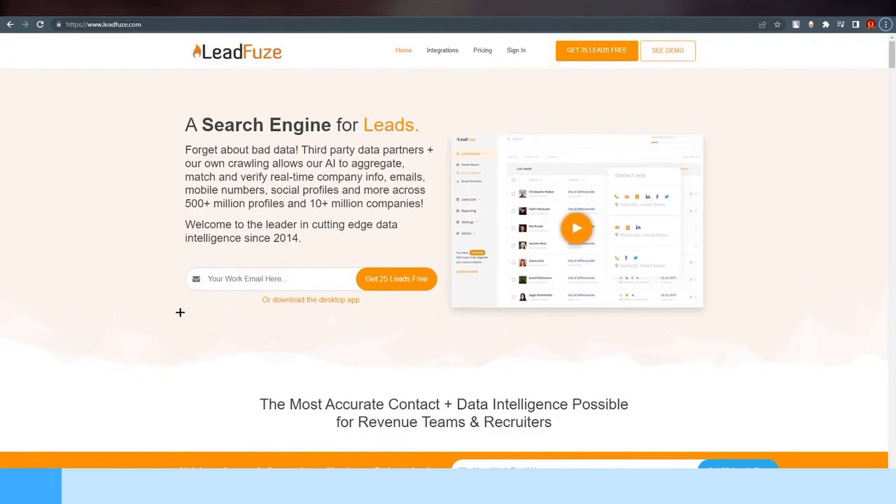
scroll(down, 3)
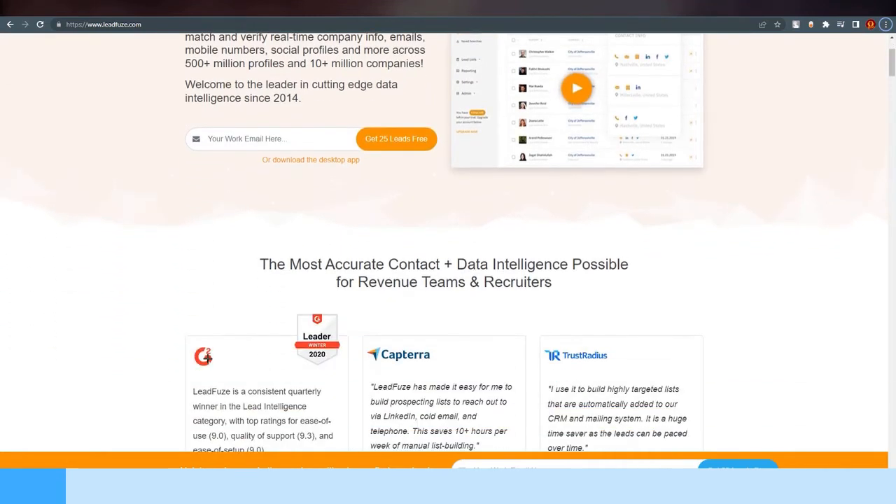
mouse_move(189, 255)
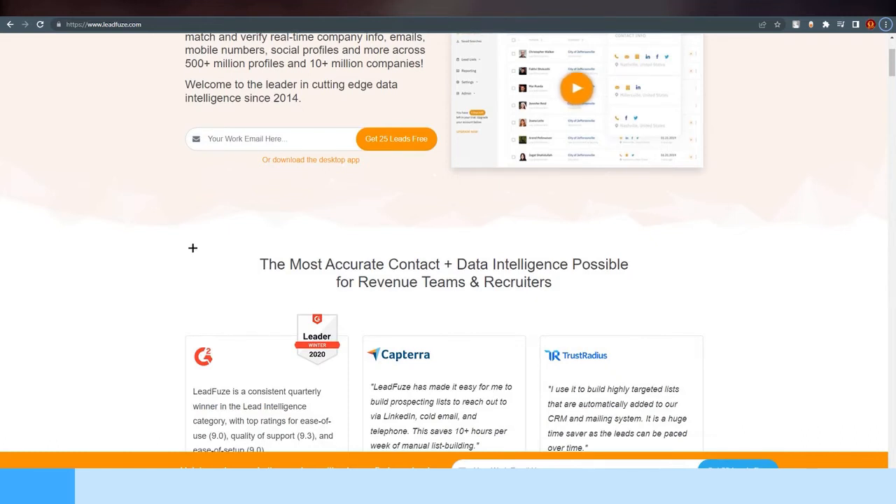
scroll(up, 3)
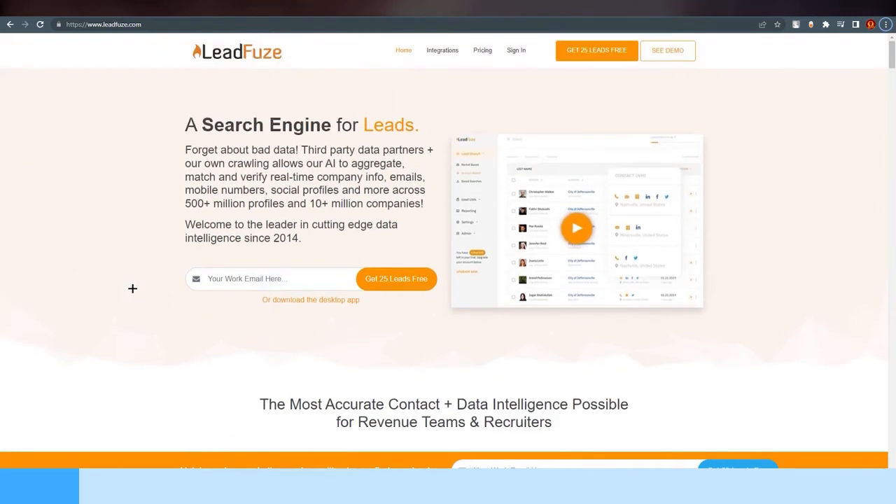
mouse_move(134, 283)
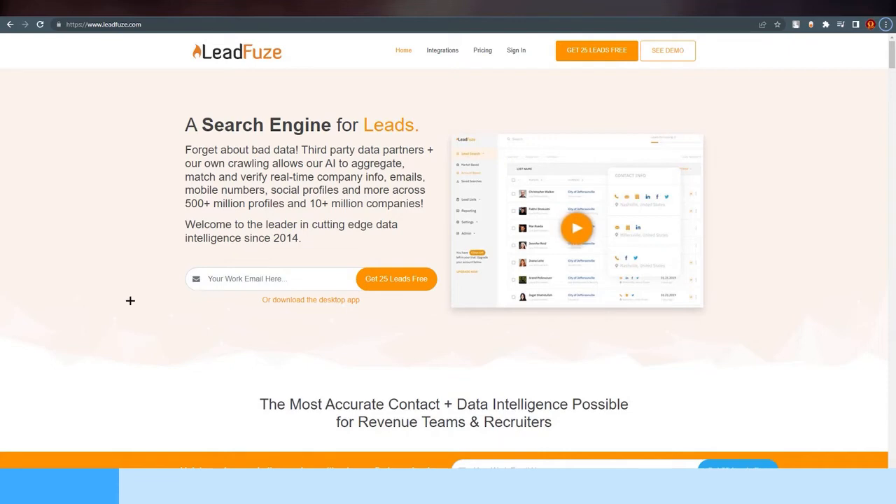
mouse_move(854, 99)
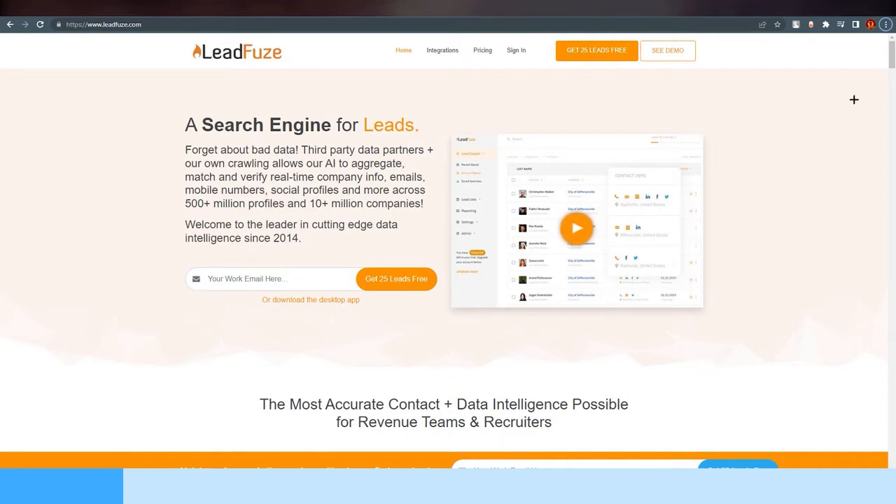
scroll(down, 3)
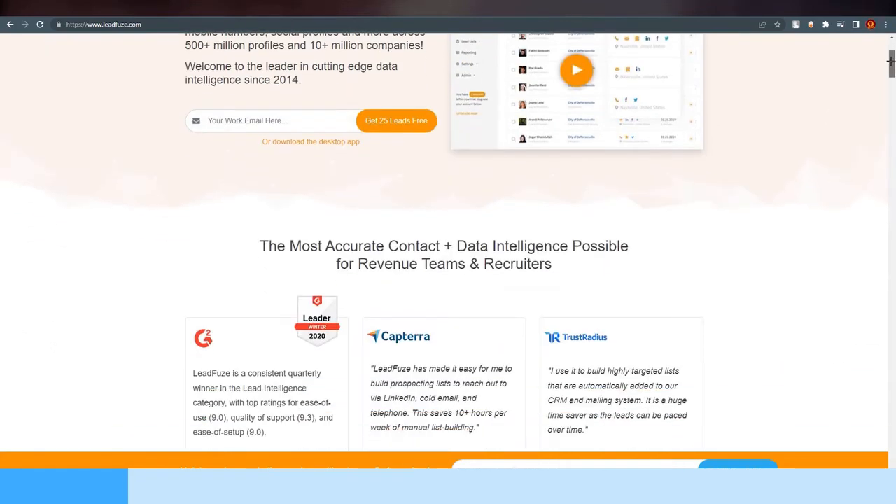
scroll(down, 3)
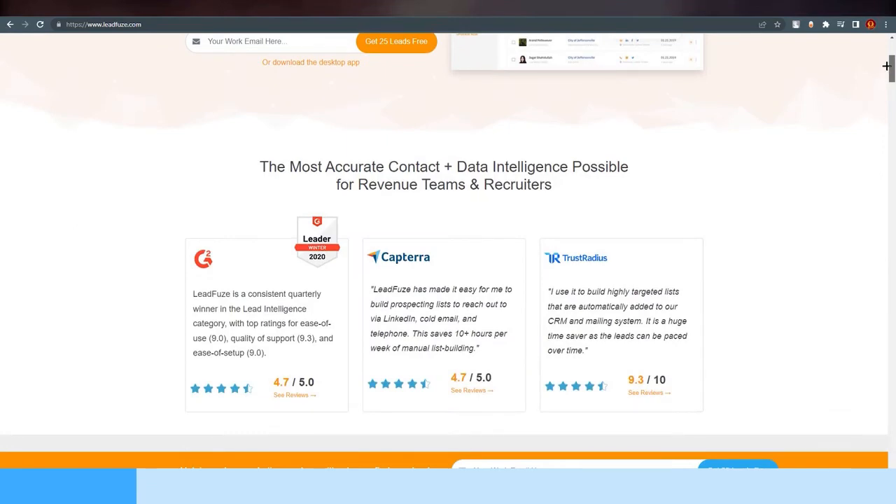
scroll(up, 3)
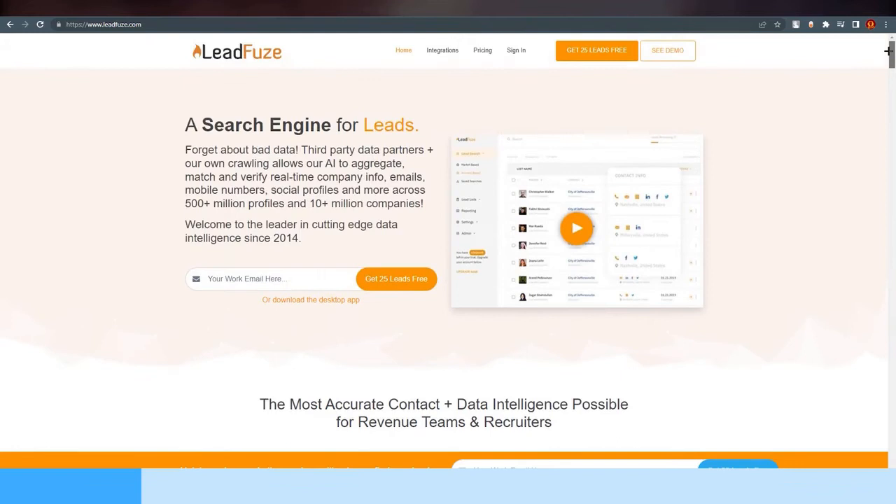
mouse_move(821, 176)
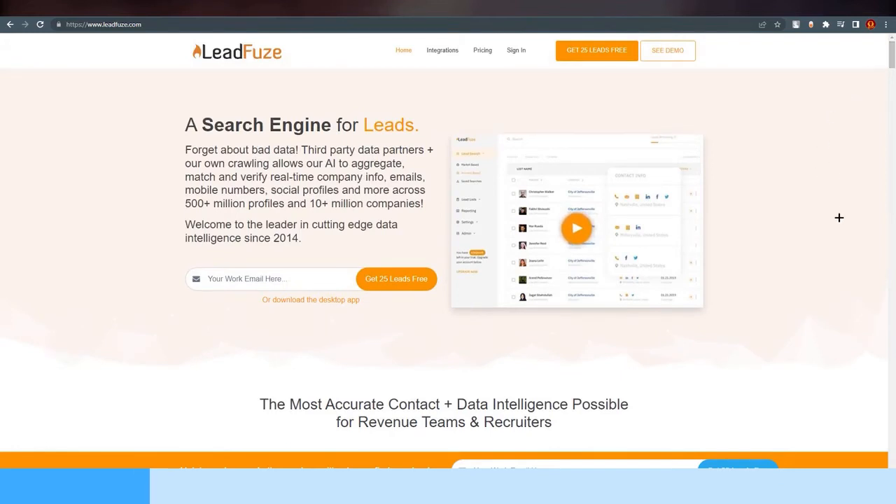
mouse_move(773, 290)
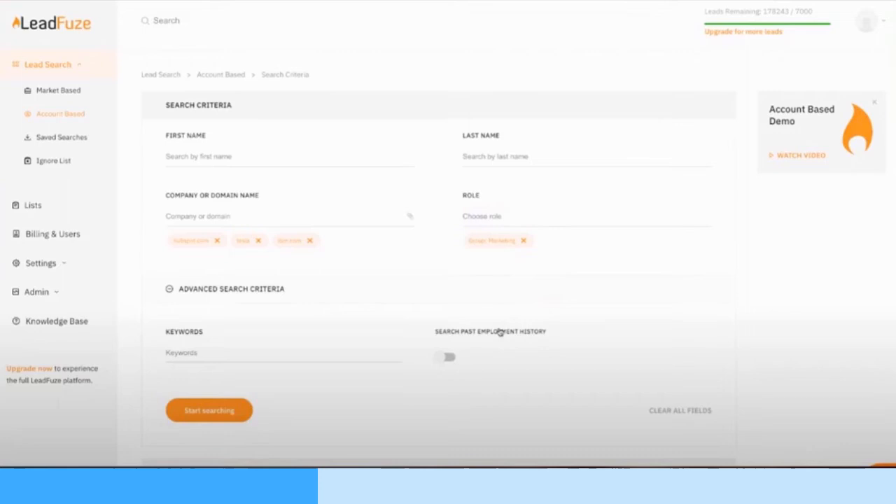
click(59, 89)
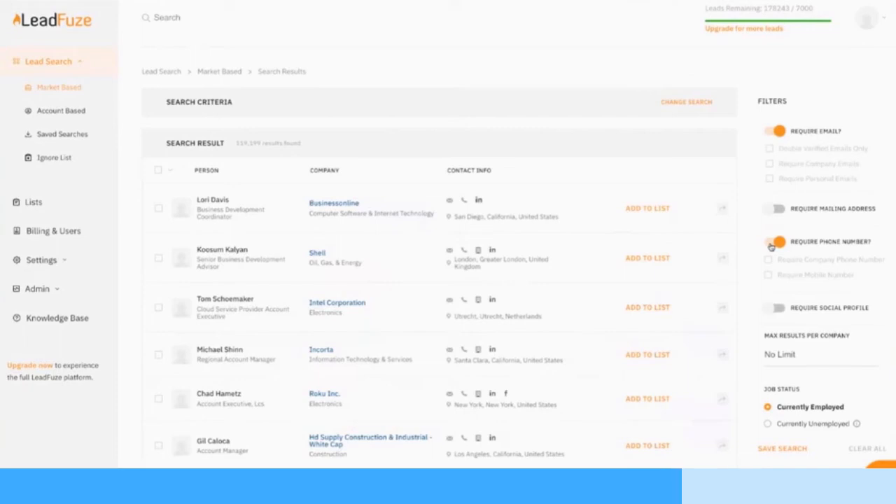
Step: Add the first Market Based search result to a list, bringing up the list-name prompt
click(647, 207)
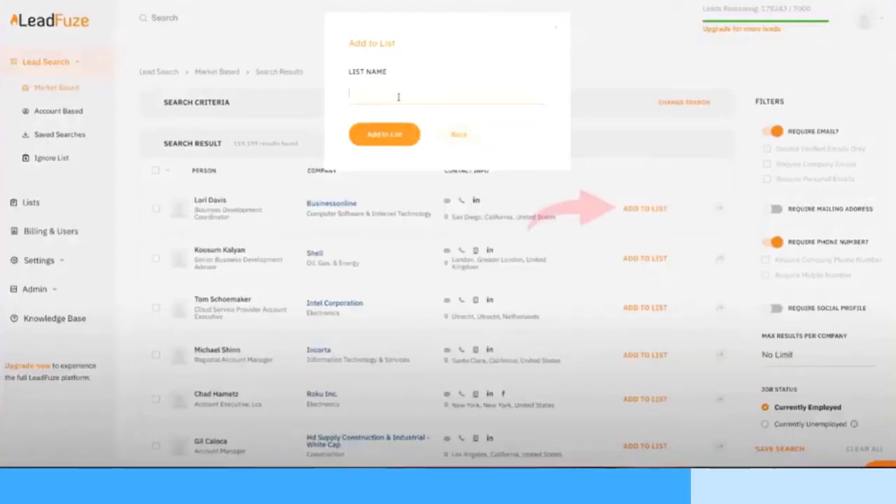